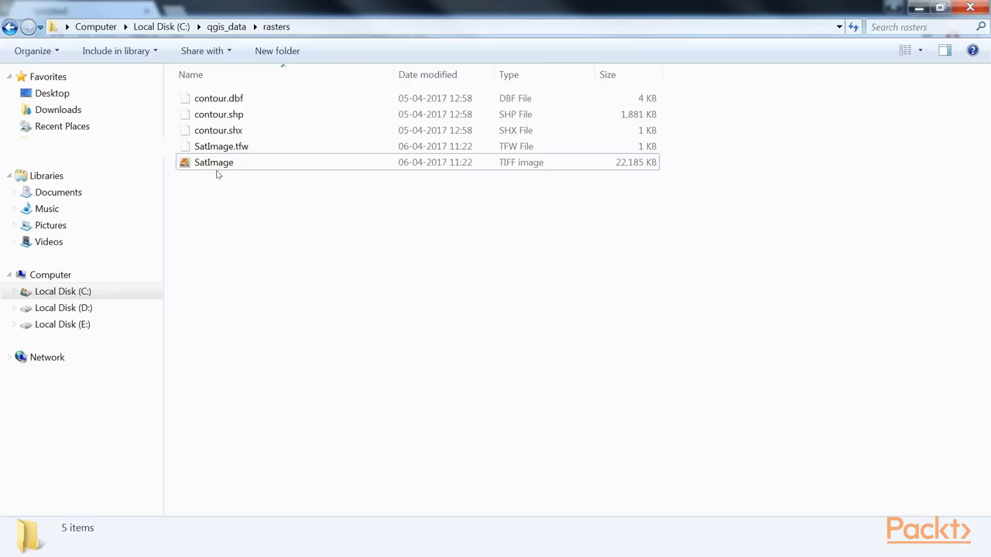
Select the SatImage raster file in the qgis_data rasters folder
{"action": "left_click", "coordinate": [220, 146]}
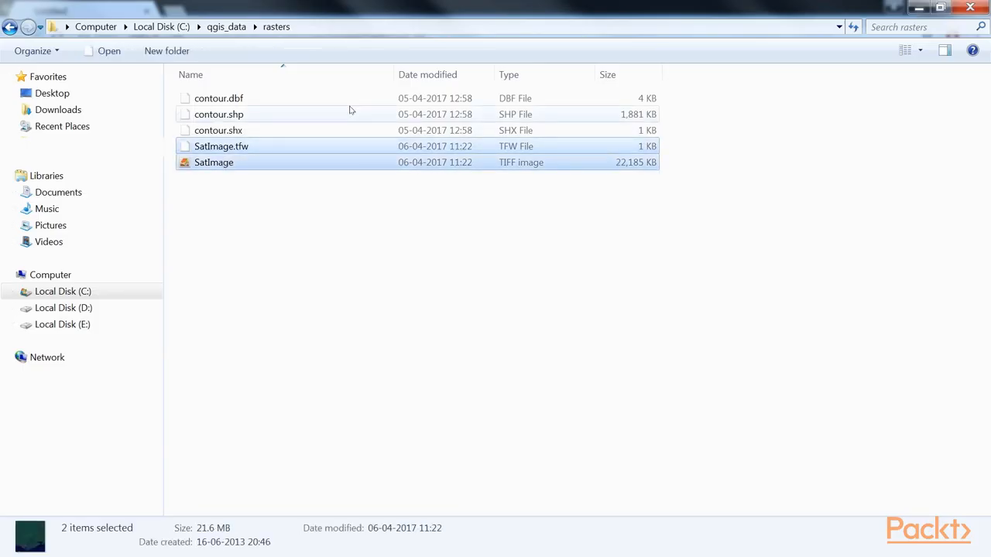
{"action": "mouse_move", "coordinate": [387, 167]}
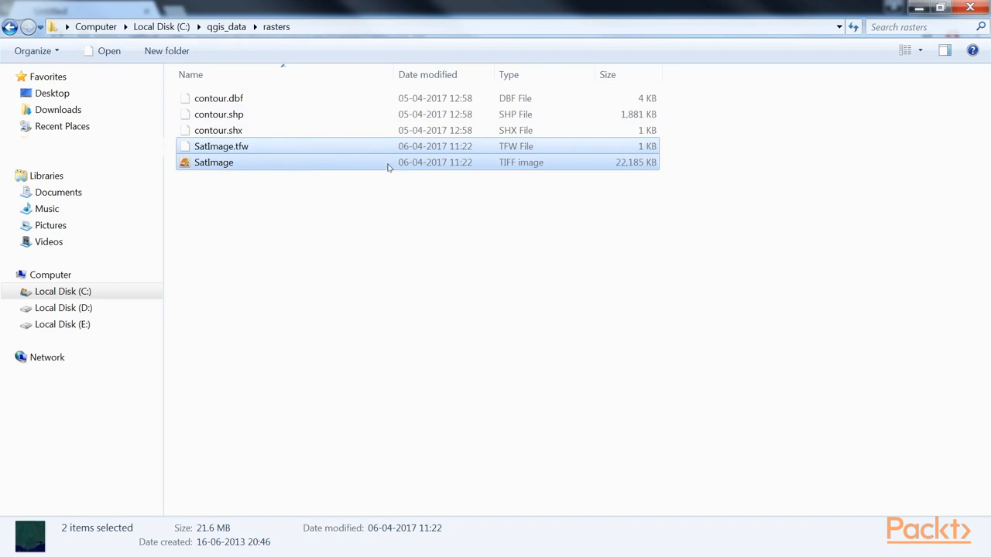
{"action": "mouse_move", "coordinate": [345, 167]}
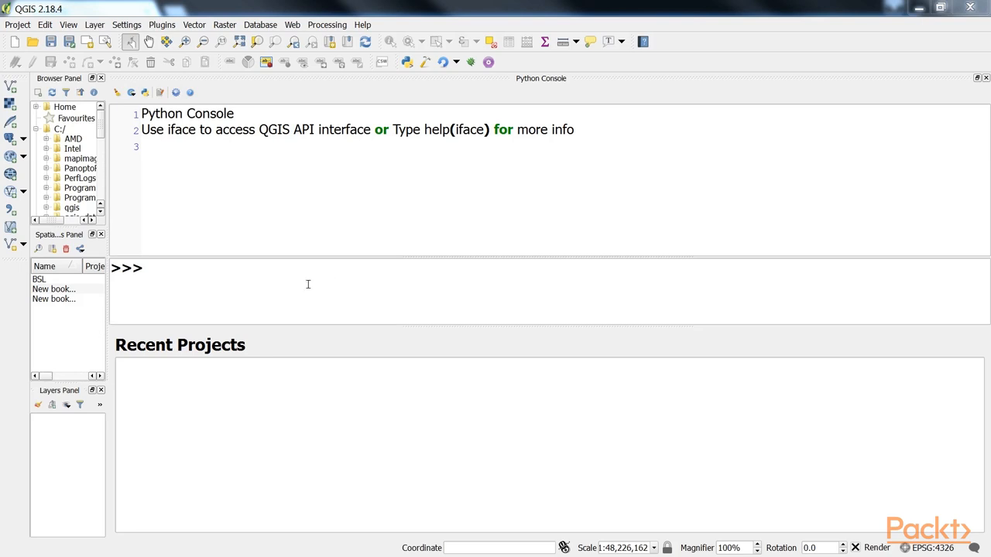
Create rasterLyr as a QgsRasterLayer from /qgis_data/rasters/SatImage.tif named "Gulf Coast"
{"action": "type", "text": "rasterLyr = QgsRasterLayer(\"/qgis_data/rasters/SatImage.tif\","}
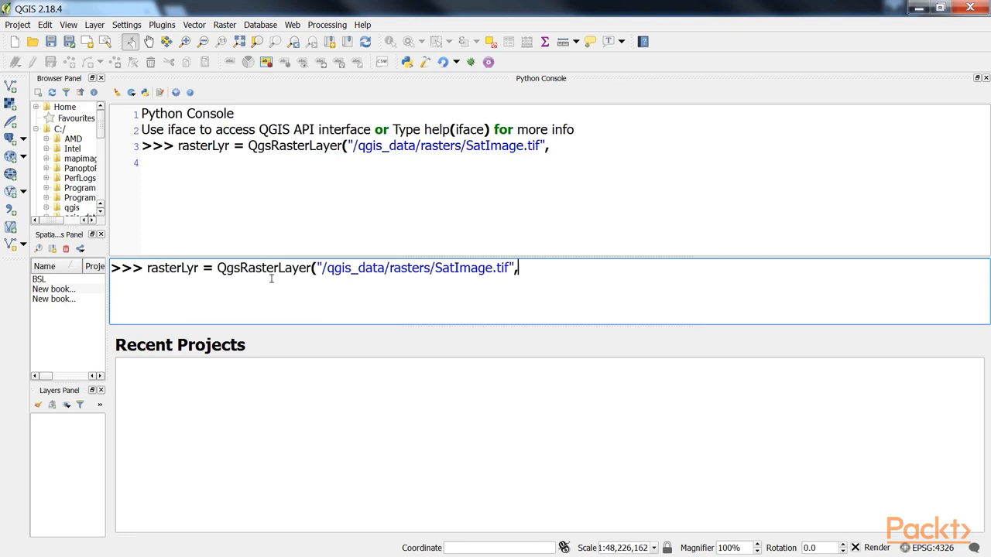
{"action": "type", "text": "\"Gulf Coast\")"}
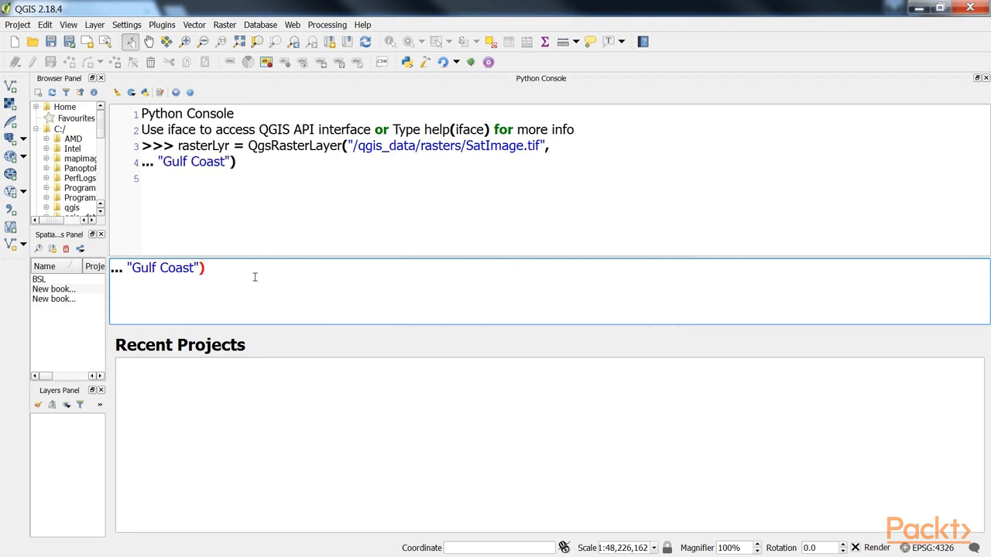
{"action": "key", "text": "Return"}
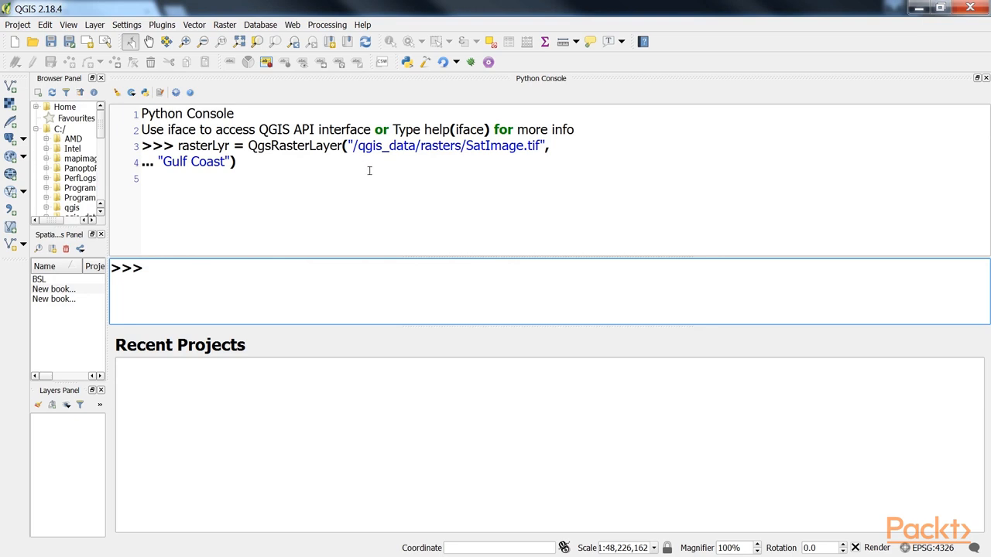
{"action": "mouse_move", "coordinate": [415, 192]}
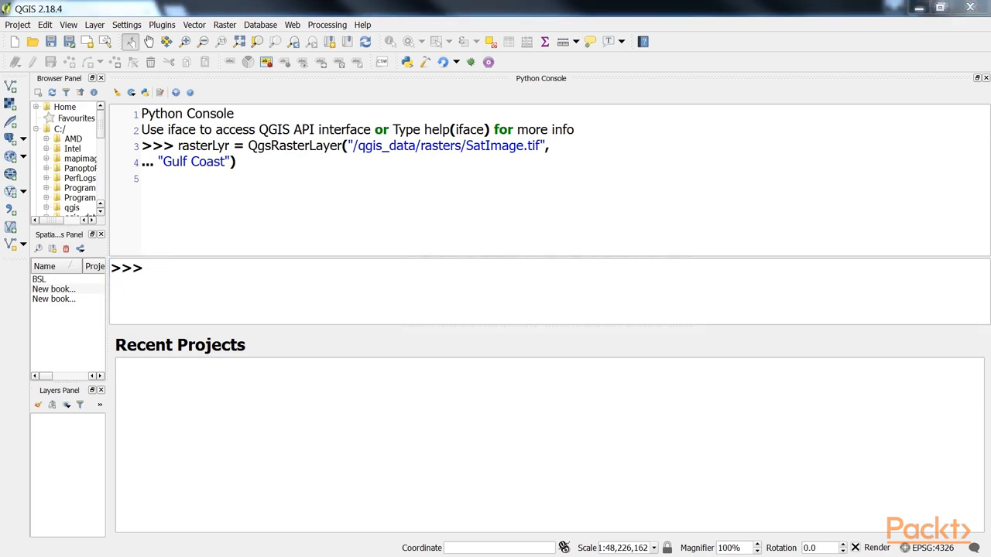
Check that the Gulf Coast layer is valid with rasterLyr.isValid()
{"action": "type", "text": "rasterLyr.isValid()"}
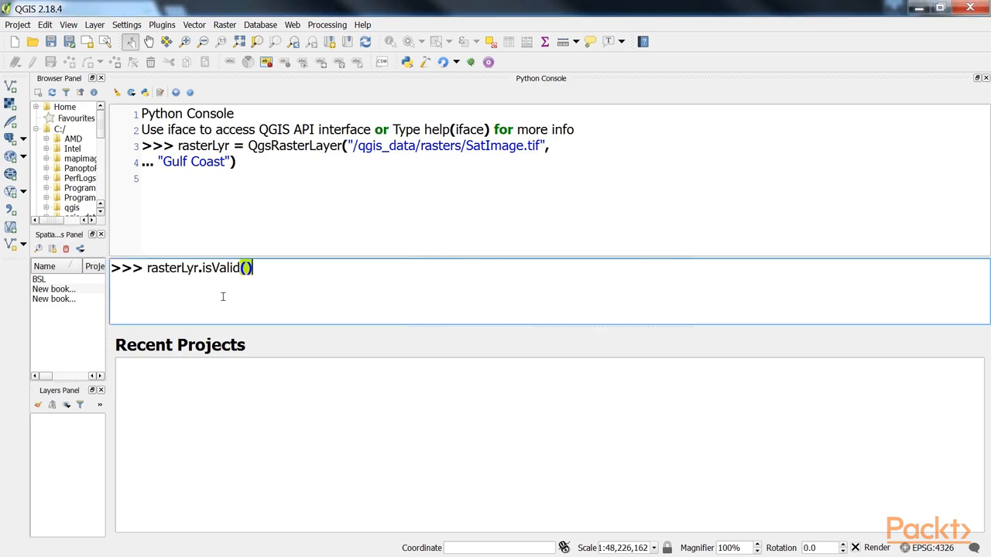
{"action": "key", "text": "Return"}
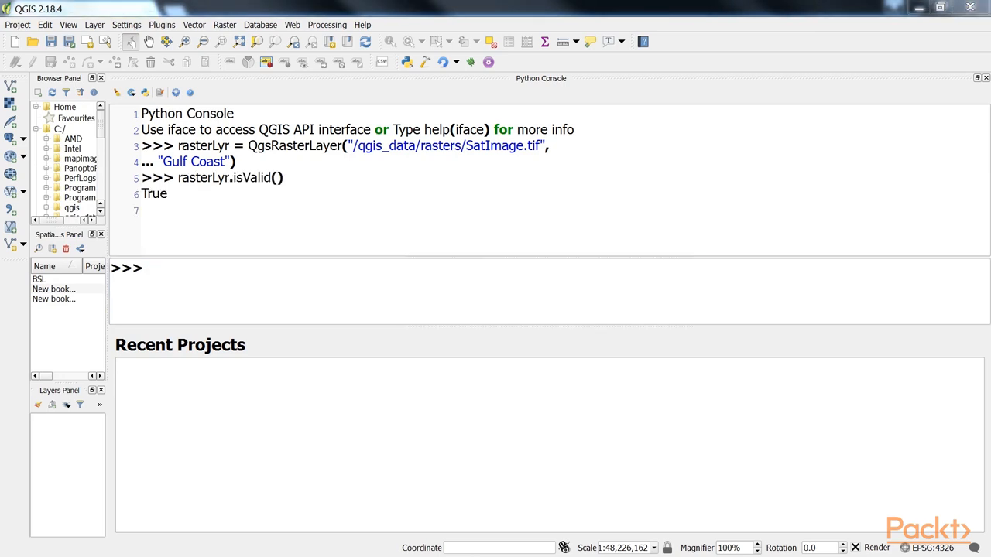
{"action": "left_click", "coordinate": [300, 295]}
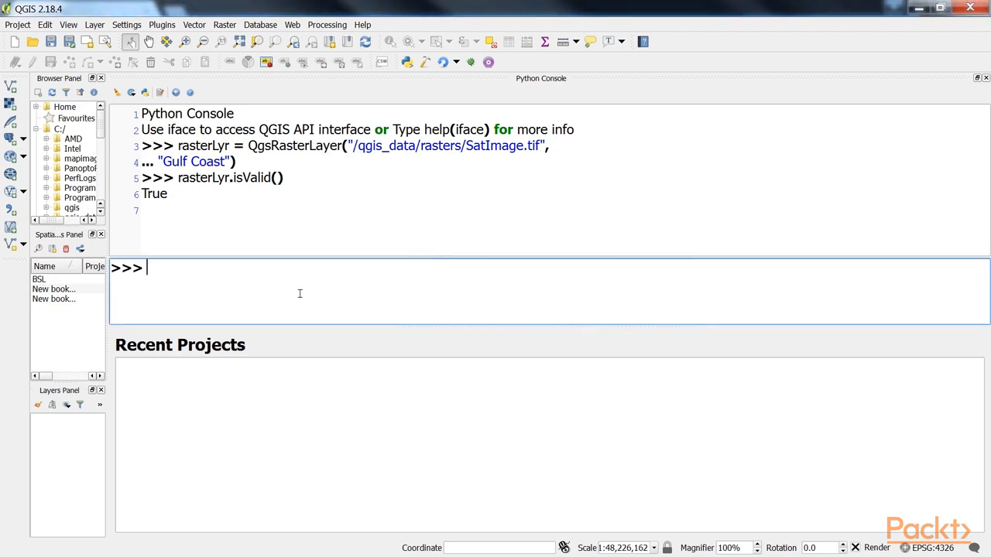
Add rasterLyr to the map via QgsMapLayerRegistry so the satellite image displays
{"action": "type", "text": "QgsMapLayerRegistry.instance().addMapLayers([rasterLyr])"}
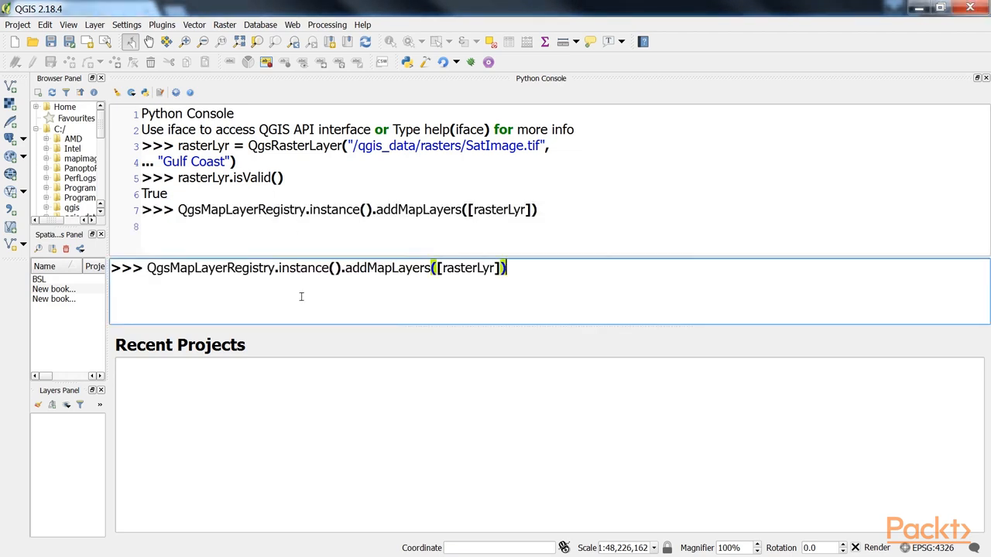
{"action": "key", "text": "Return"}
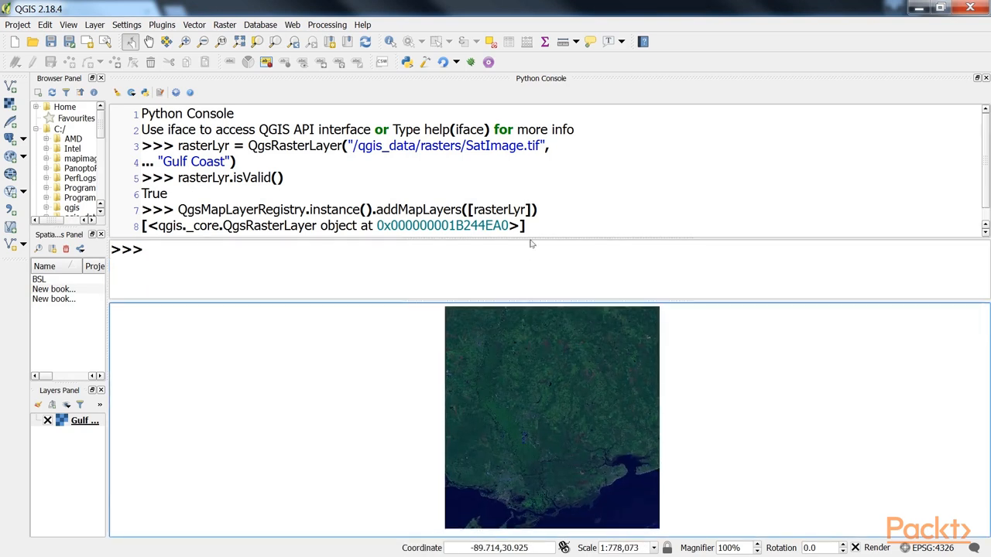
{"action": "double_click", "coordinate": [294, 146]}
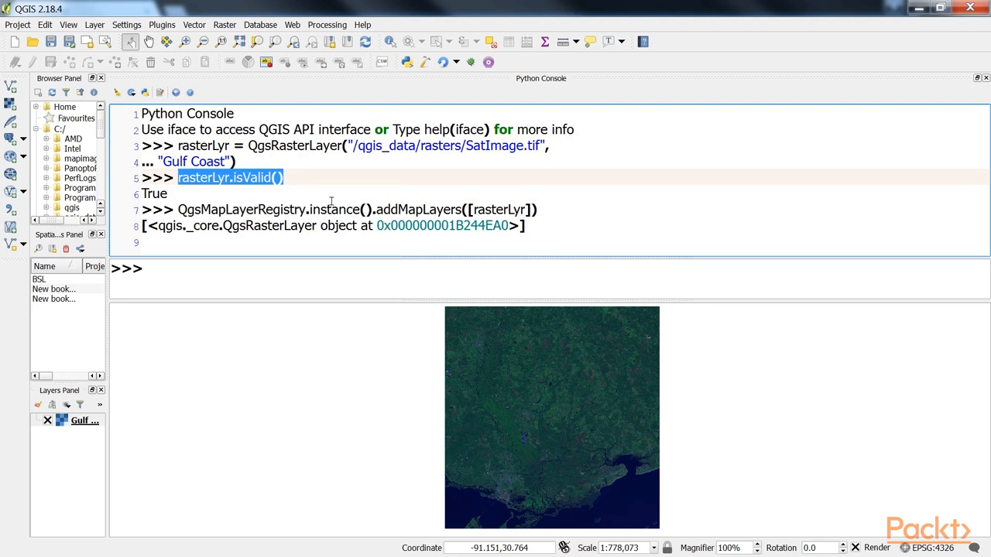
{"action": "left_click", "coordinate": [336, 189]}
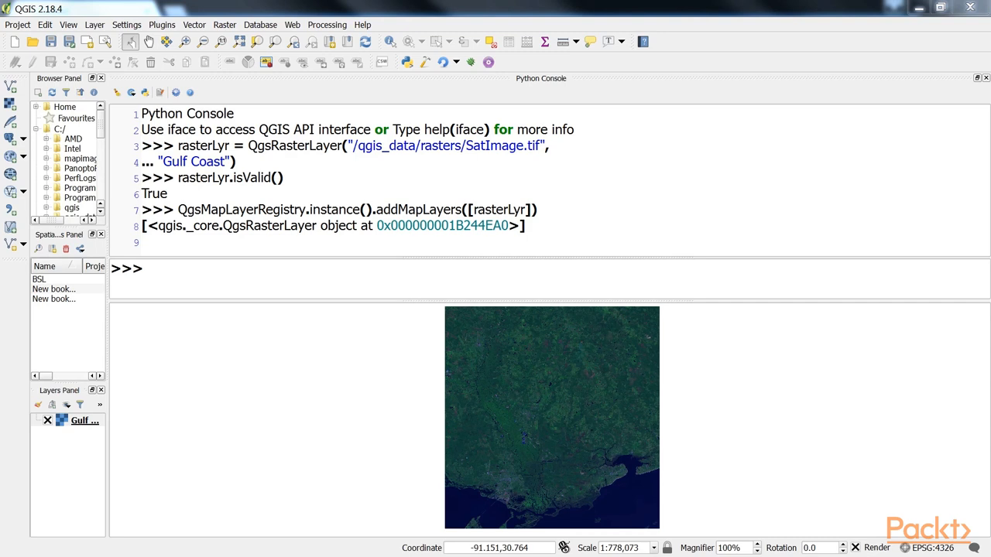
{"action": "mouse_move", "coordinate": [4, 359]}
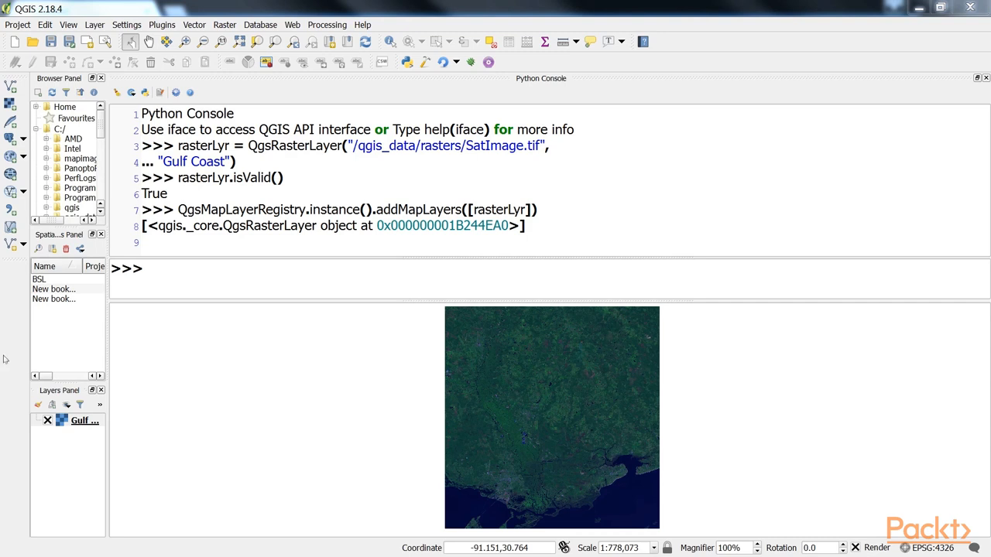